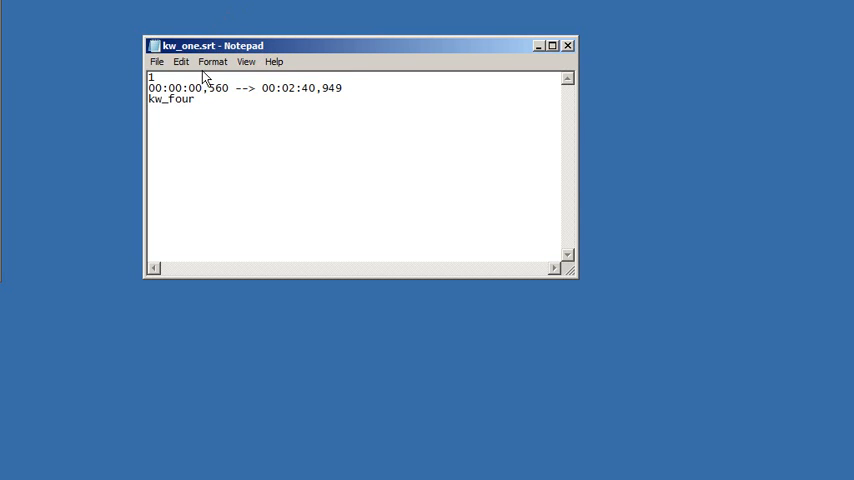
- Leave kw_one.srt untouched in Notepad and bring up the kw_one YouTube watch page
{"action": "left_click", "coordinate": [200, 88]}
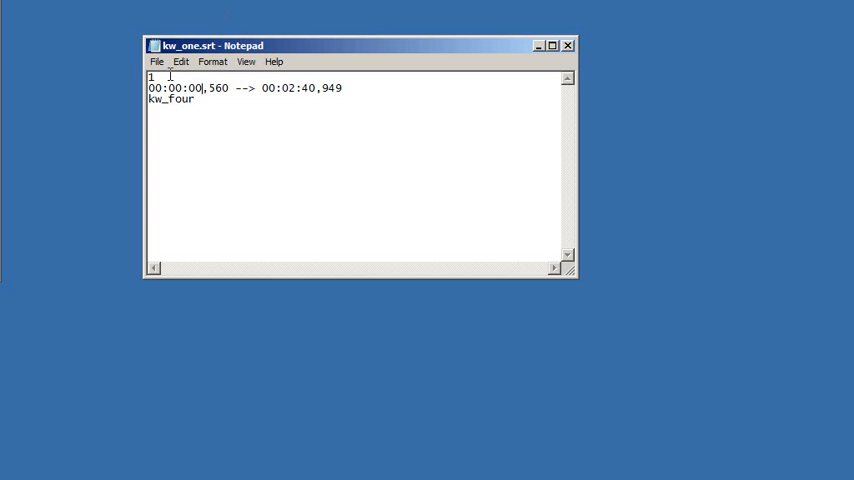
{"action": "double_click", "coordinate": [152, 76]}
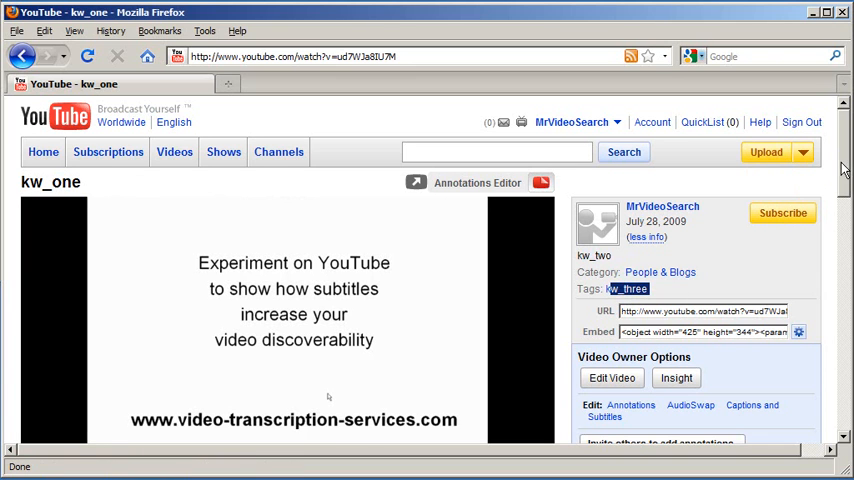
{"action": "scroll", "scroll_direction": "down", "scroll_amount": 3}
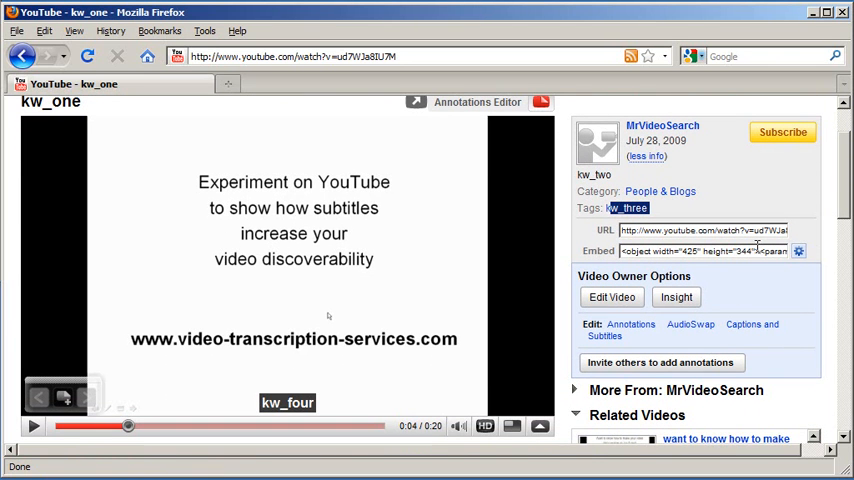
{"action": "mouse_move", "coordinate": [28, 404]}
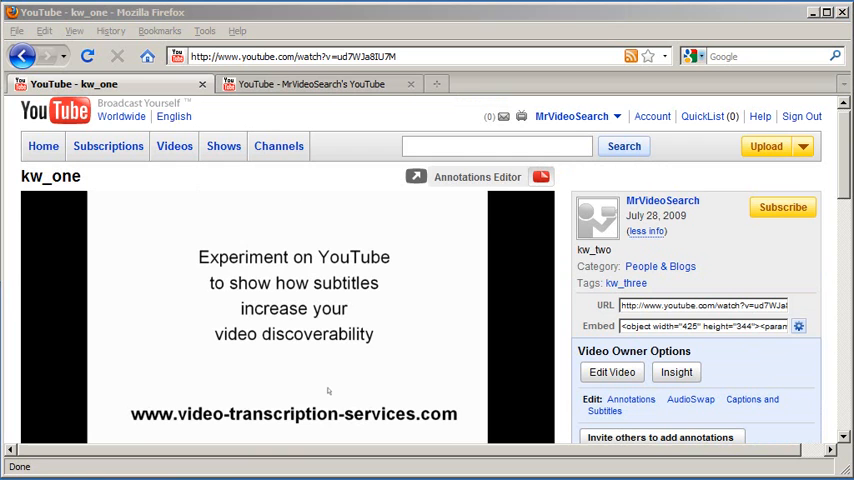
- Search YouTube for kw_one and then kw_two, each listing the kw_one video
{"action": "left_click", "coordinate": [496, 146]}
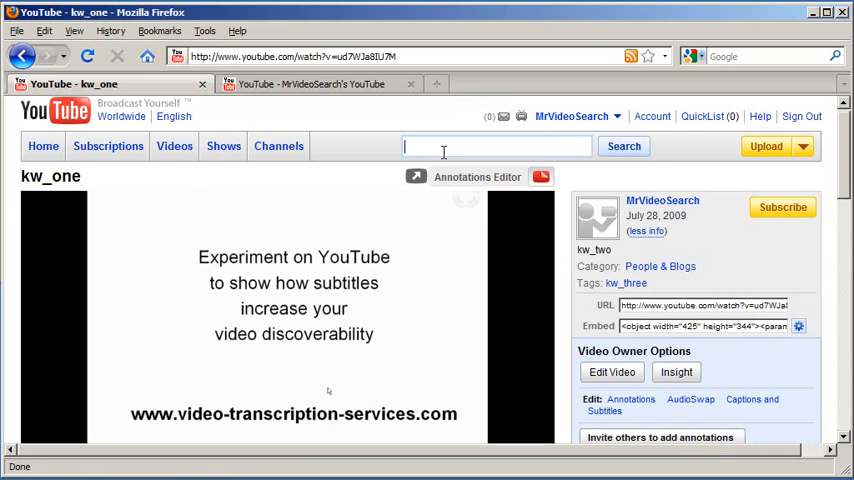
{"action": "type", "text": "kw+"}
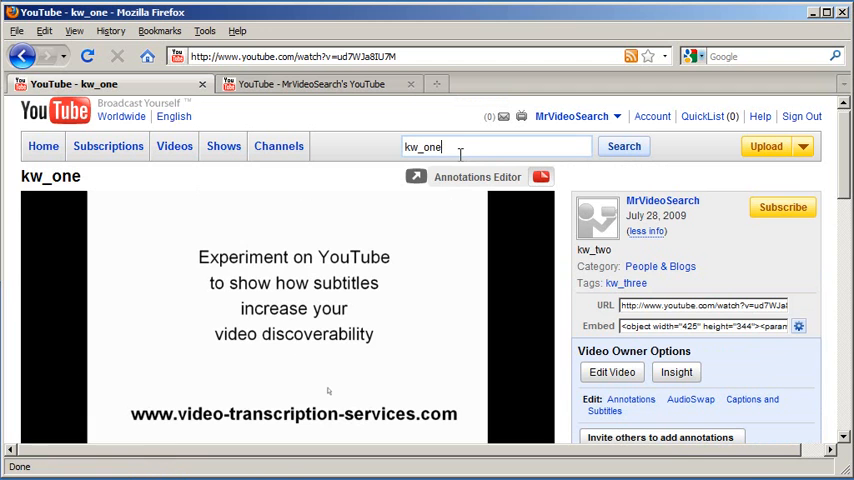
{"action": "left_click", "coordinate": [624, 146]}
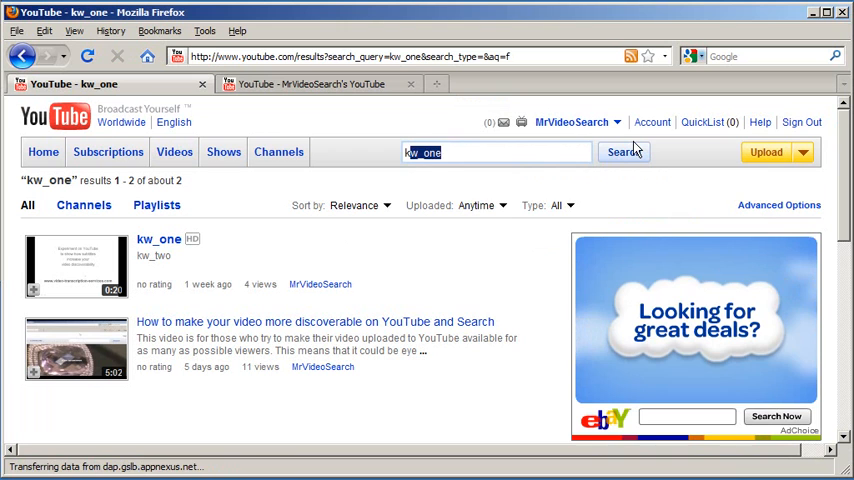
{"action": "type", "text": "kw_two"}
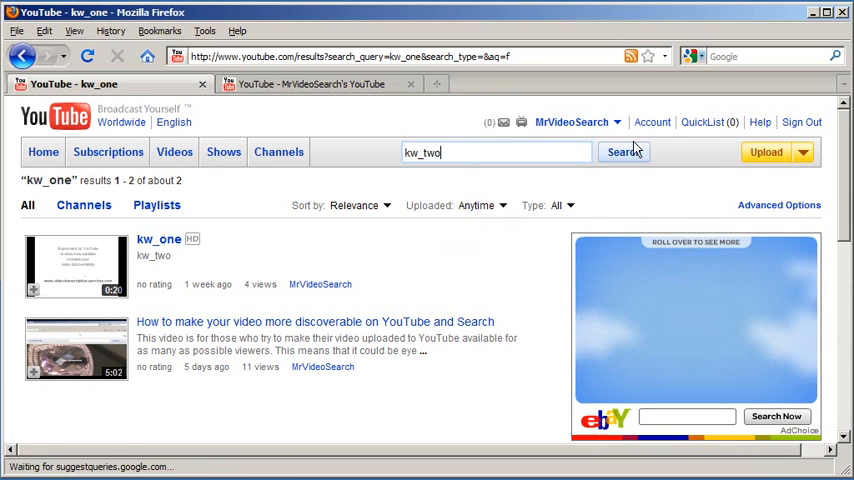
{"action": "left_click", "coordinate": [622, 152]}
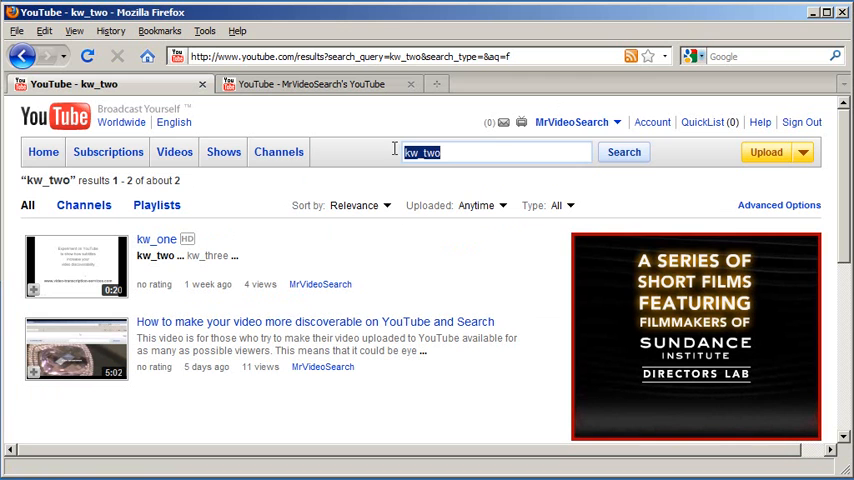
- Search YouTube for kw_three and kw_four, each listing the kw_one video
{"action": "type", "text": "kw_three"}
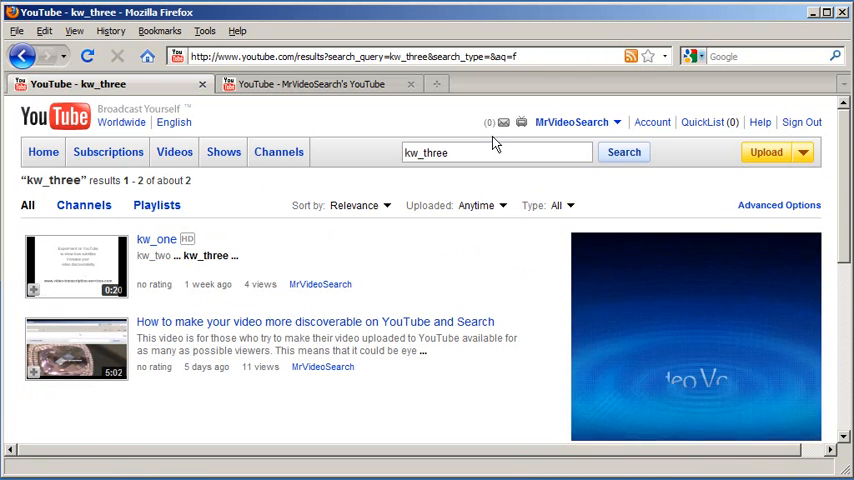
{"action": "left_click", "coordinate": [484, 204]}
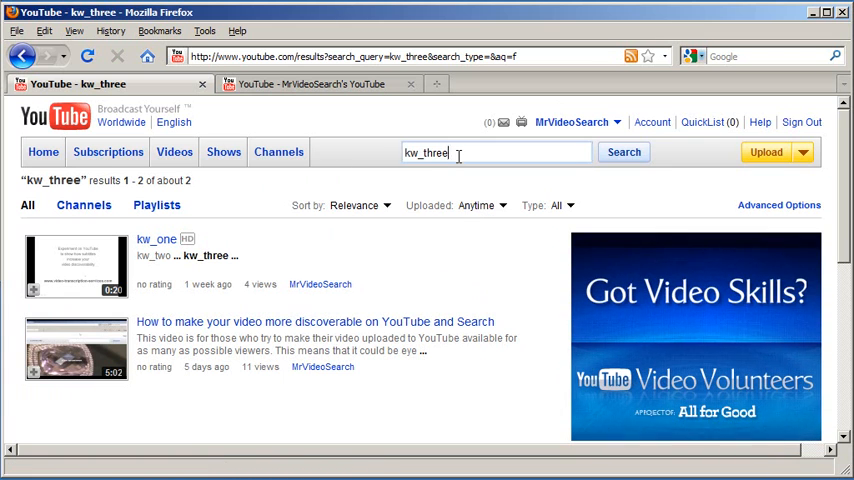
{"action": "key", "text": "BackSpace"}
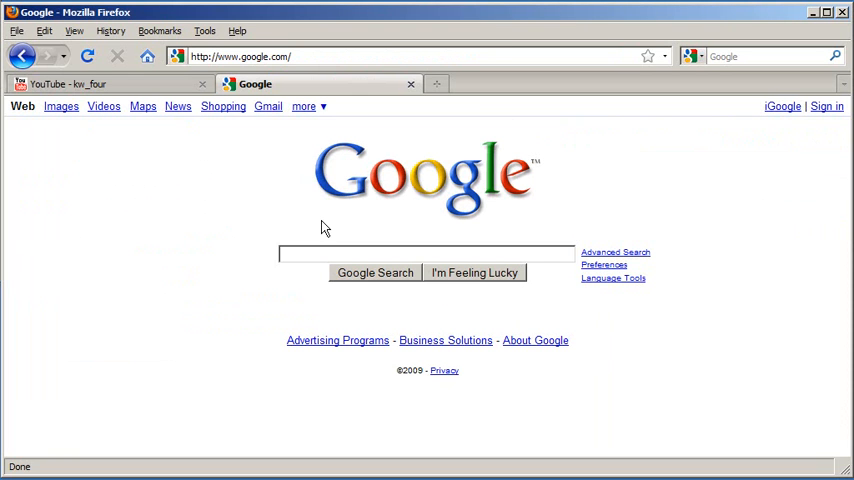
- Search Google for kw_four and open the YouTube kw_one video from the results
{"action": "type", "text": "kw_four"}
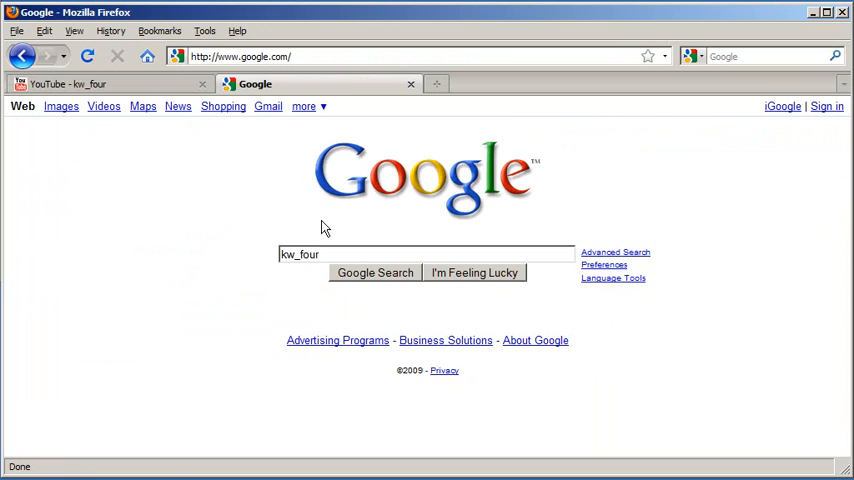
{"action": "left_click", "coordinate": [374, 272]}
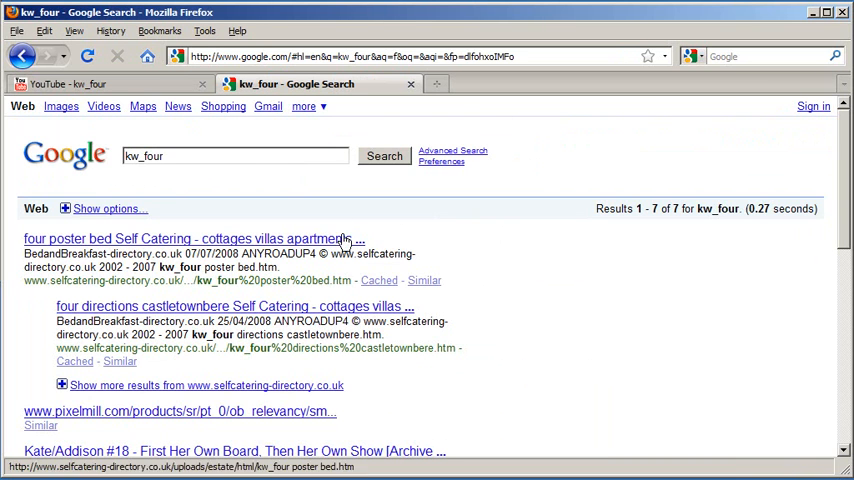
{"action": "scroll", "scroll_direction": "down", "scroll_amount": 3}
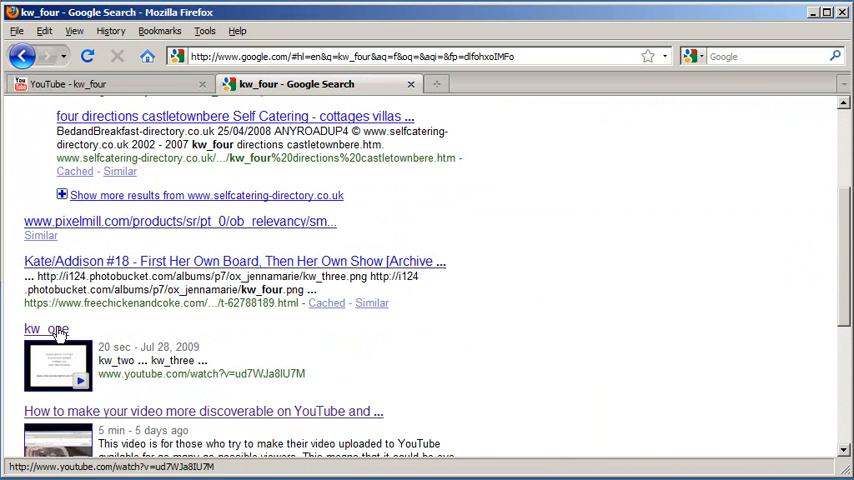
{"action": "left_click", "coordinate": [46, 328]}
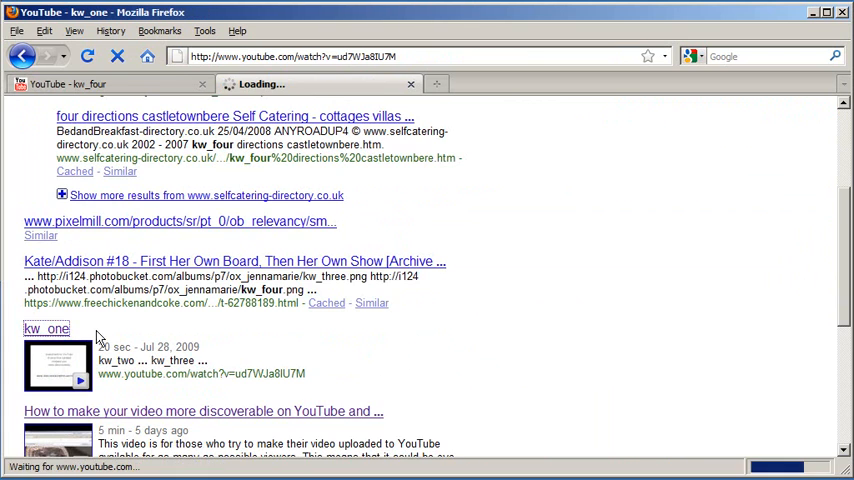